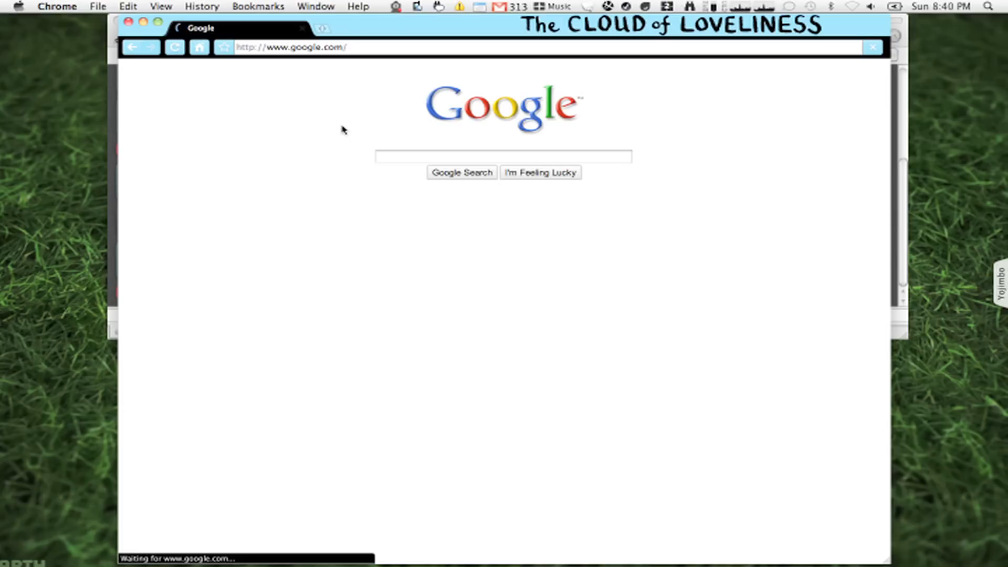
- Open Network Preferences from the AirPort menu and show the connected dlink AirPort details
left_click(503, 157)
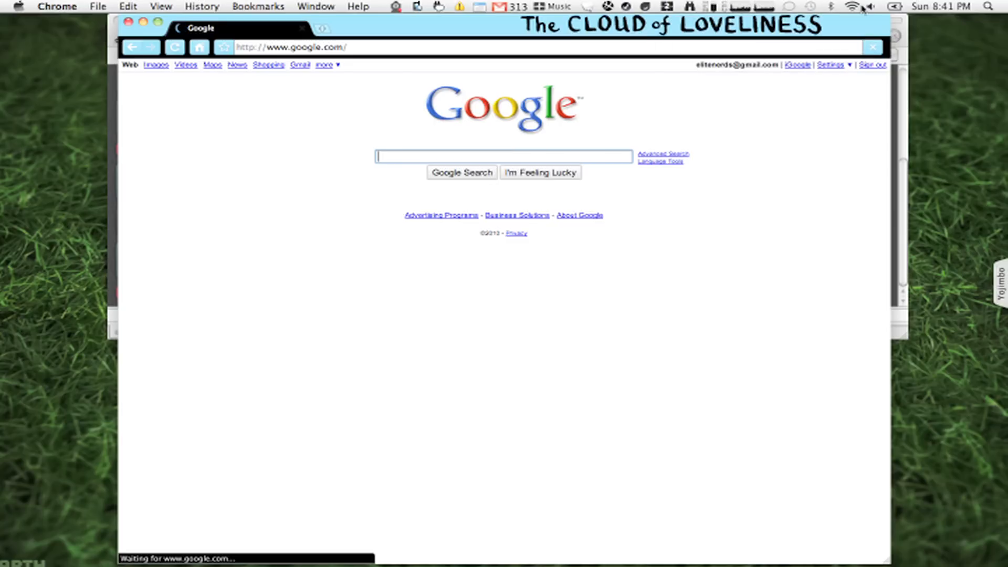
left_click(851, 6)
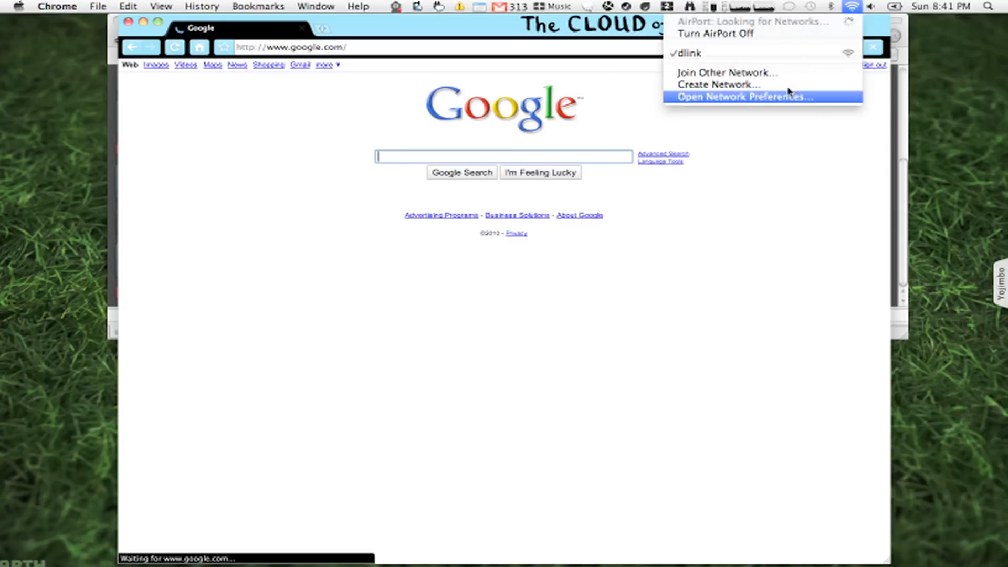
left_click(744, 96)
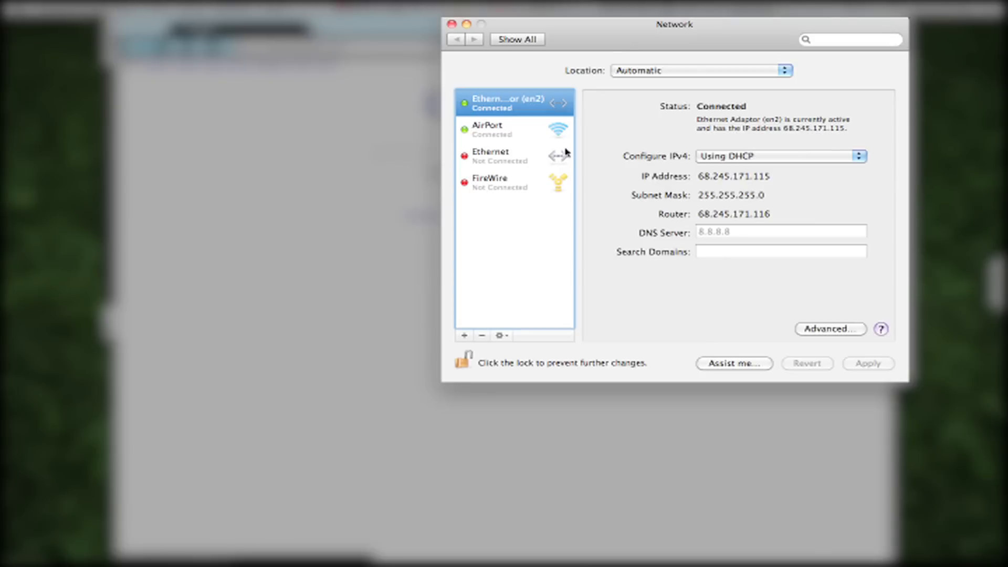
left_click(492, 130)
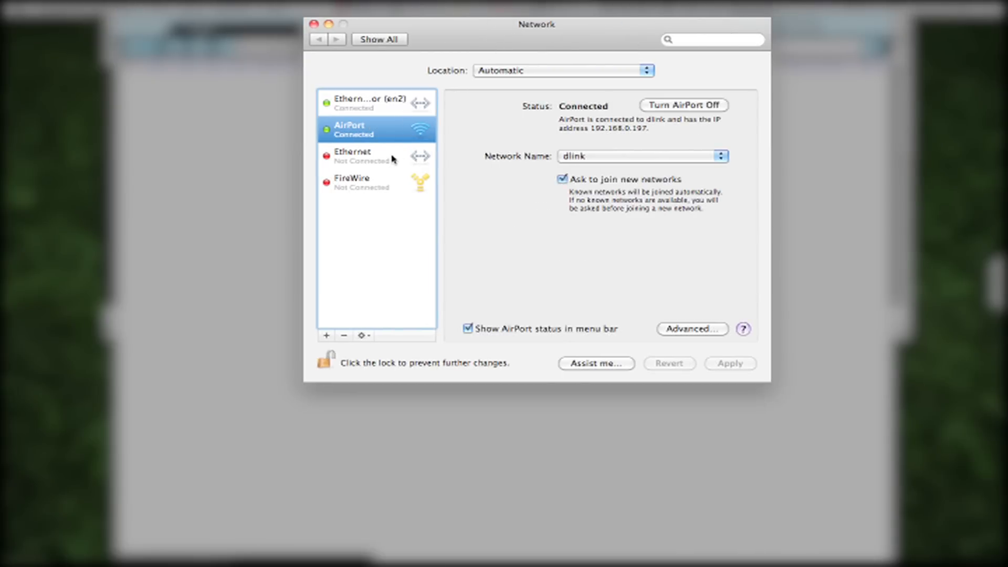
mouse_move(461, 225)
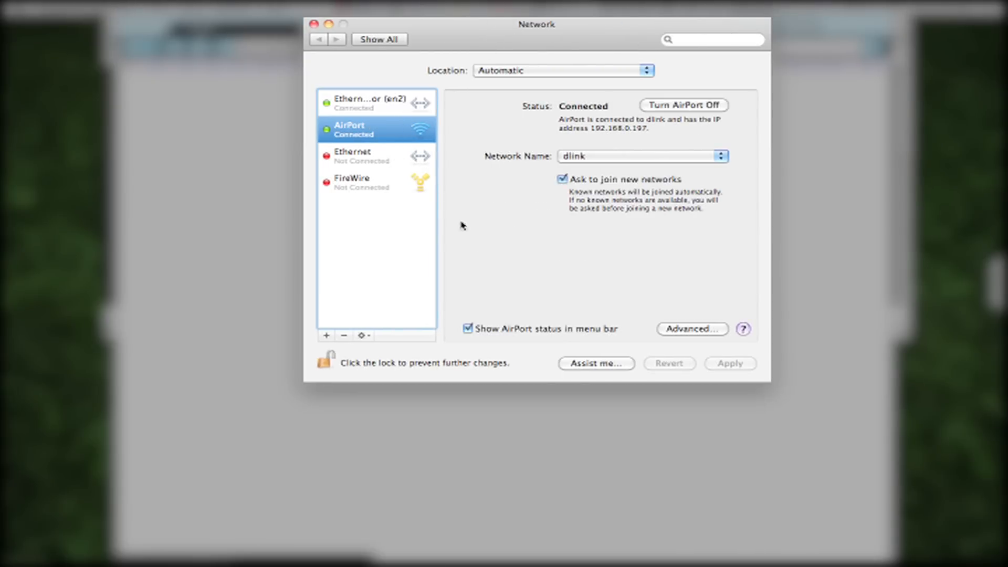
- Go back to Show All and open the Sharing pane under Internet & Wireless
left_click(378, 38)
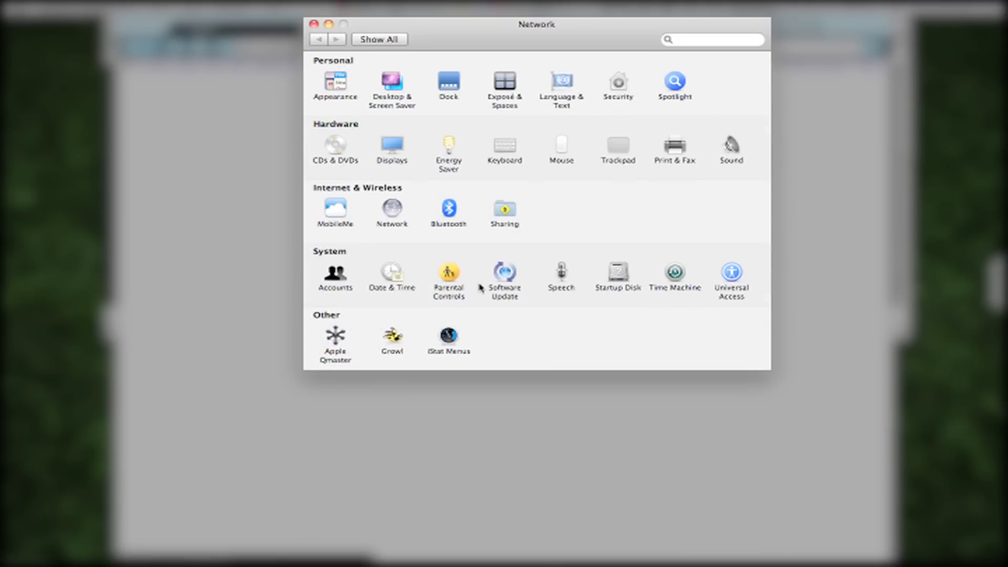
left_click(504, 211)
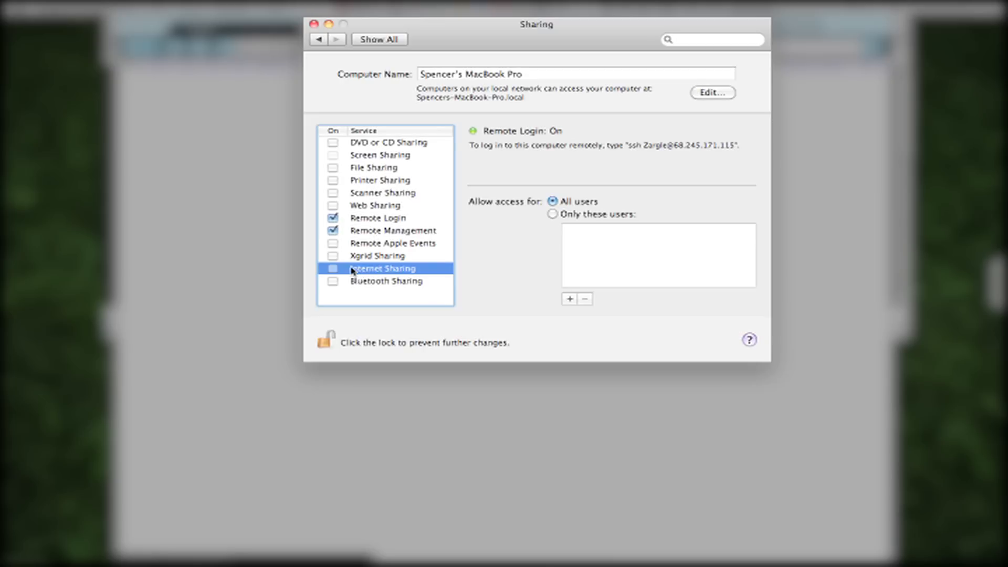
- Share the Ethernet Adaptor connection with AirPort computers and switch Internet Sharing on
left_click(383, 269)
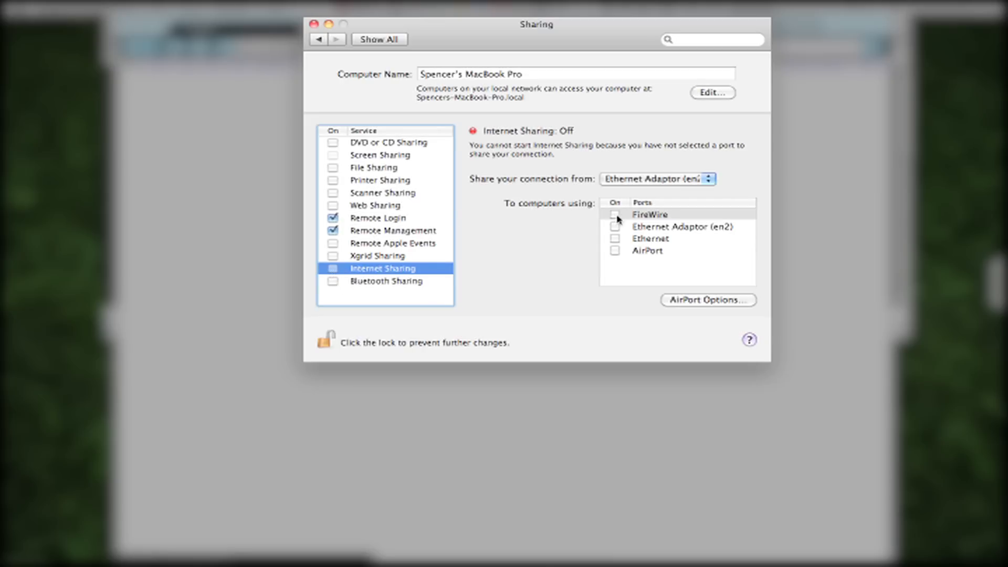
left_click(615, 250)
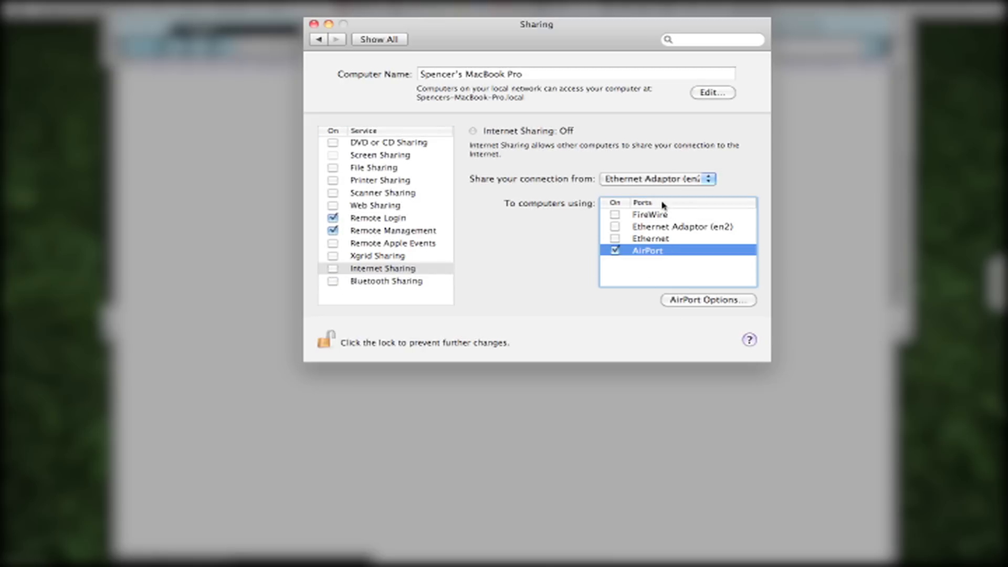
left_click(333, 268)
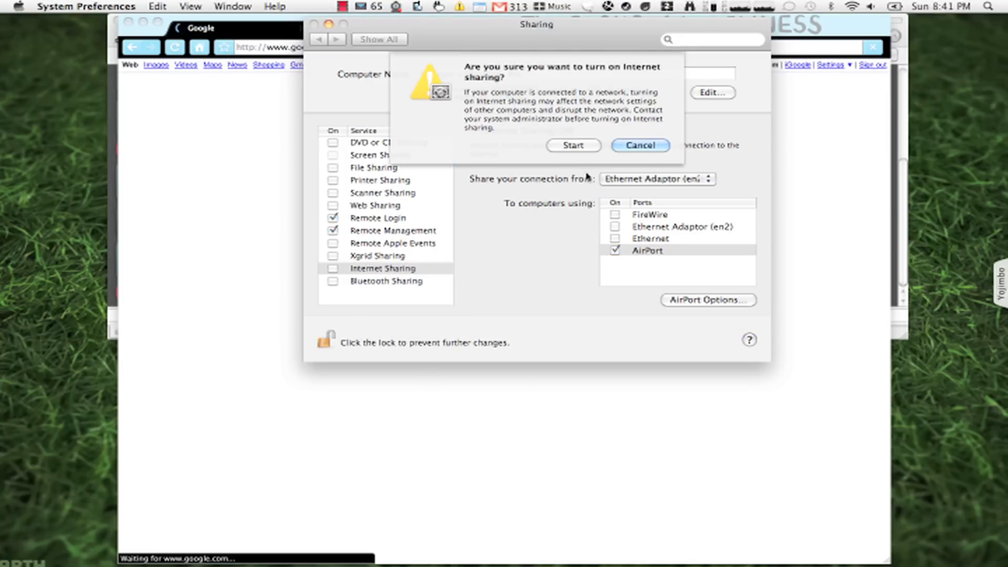